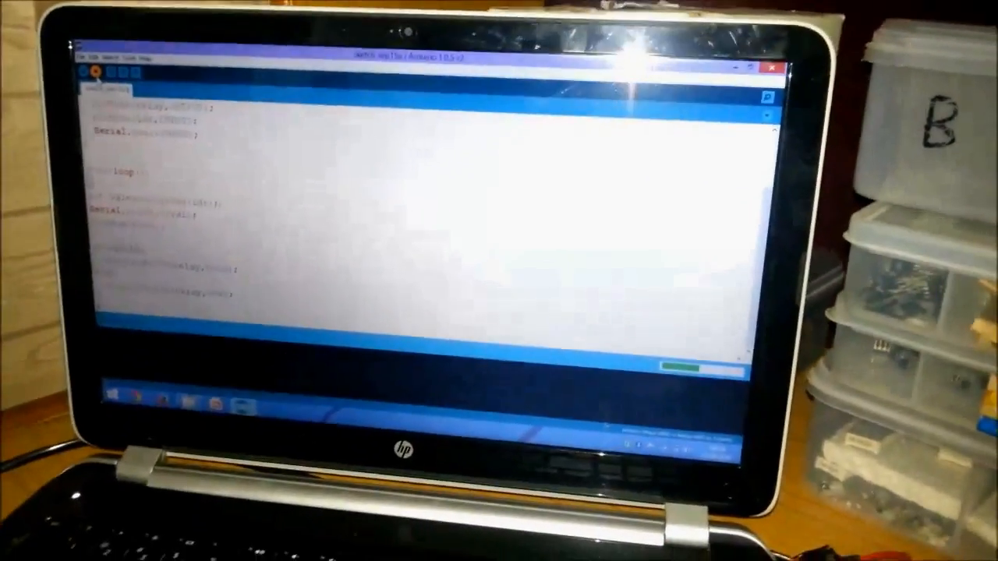
Upload the relay/LDR sketch to the board, compiling it to a 4,742-byte binary
left_click(98, 74)
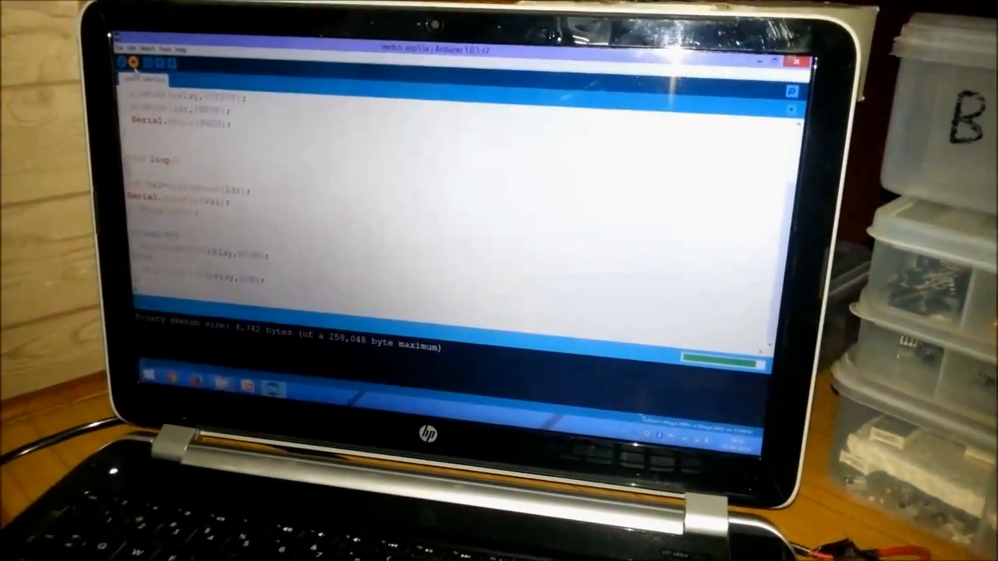